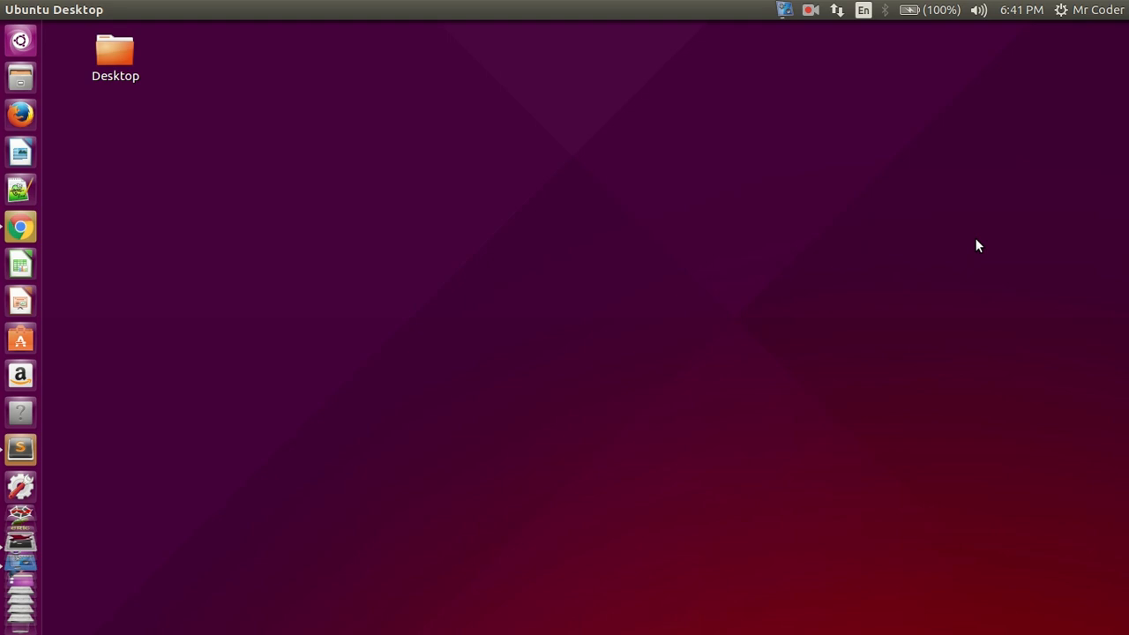
pyautogui.moveTo(309, 251)
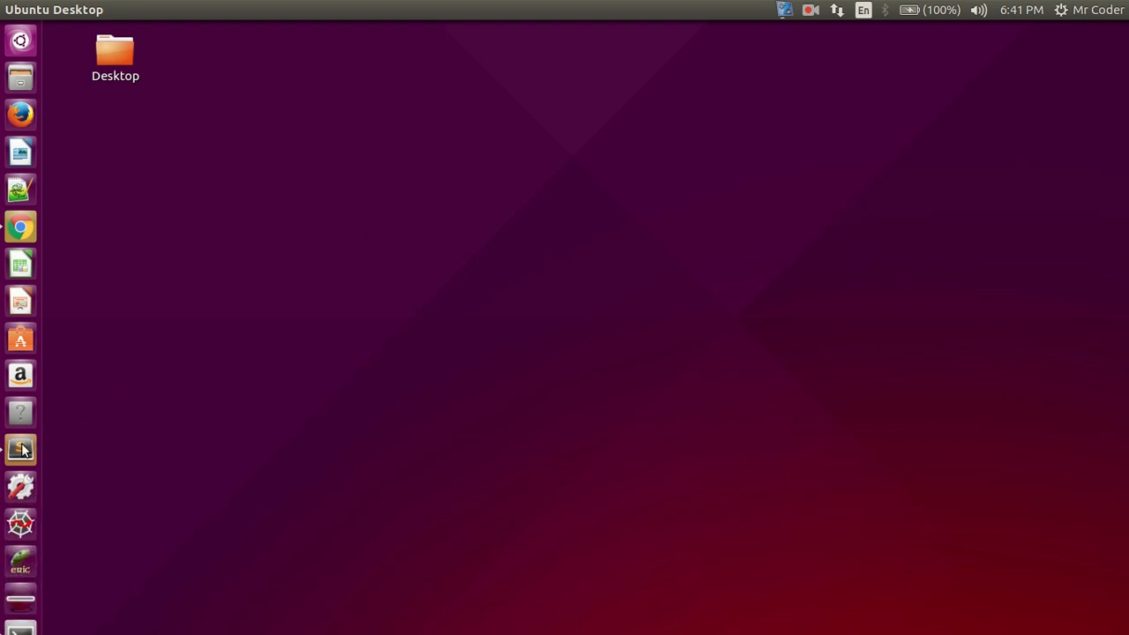
# Launch Sublime Text 2 and write print("Hello World") on line 1 of a new untitled file
pyautogui.click(21, 450)
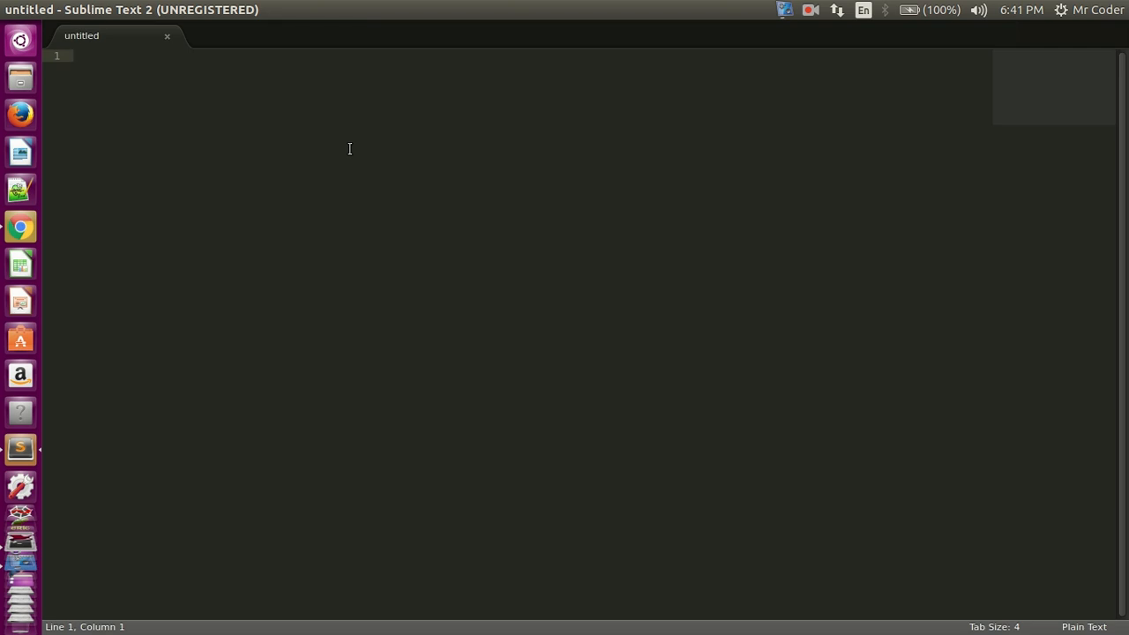
pyautogui.write('print()')
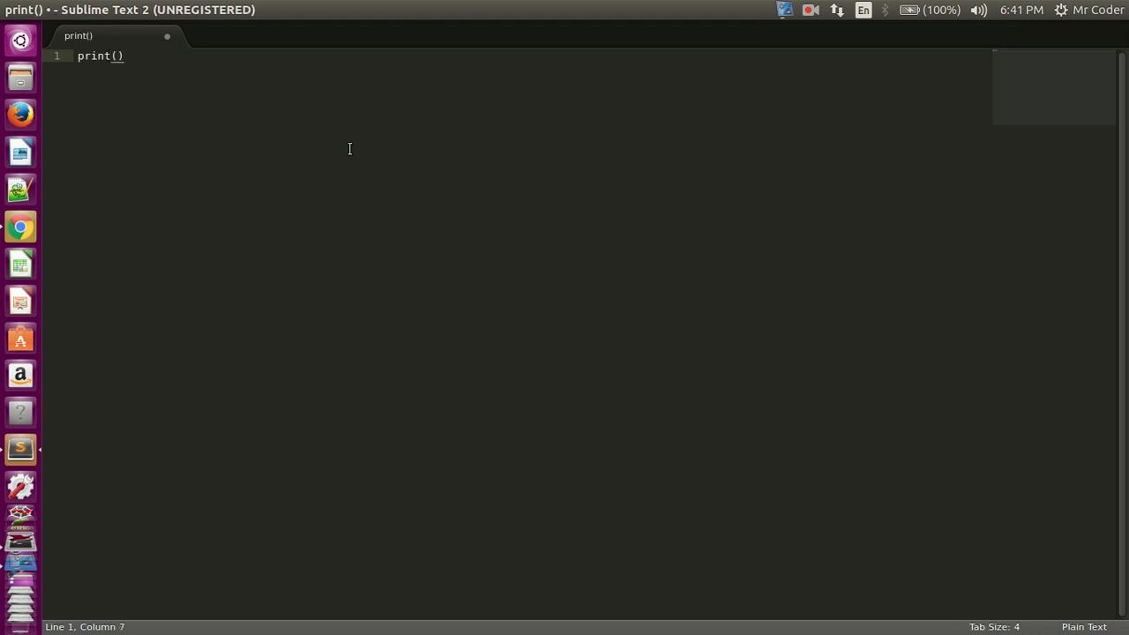
pyautogui.write('""')
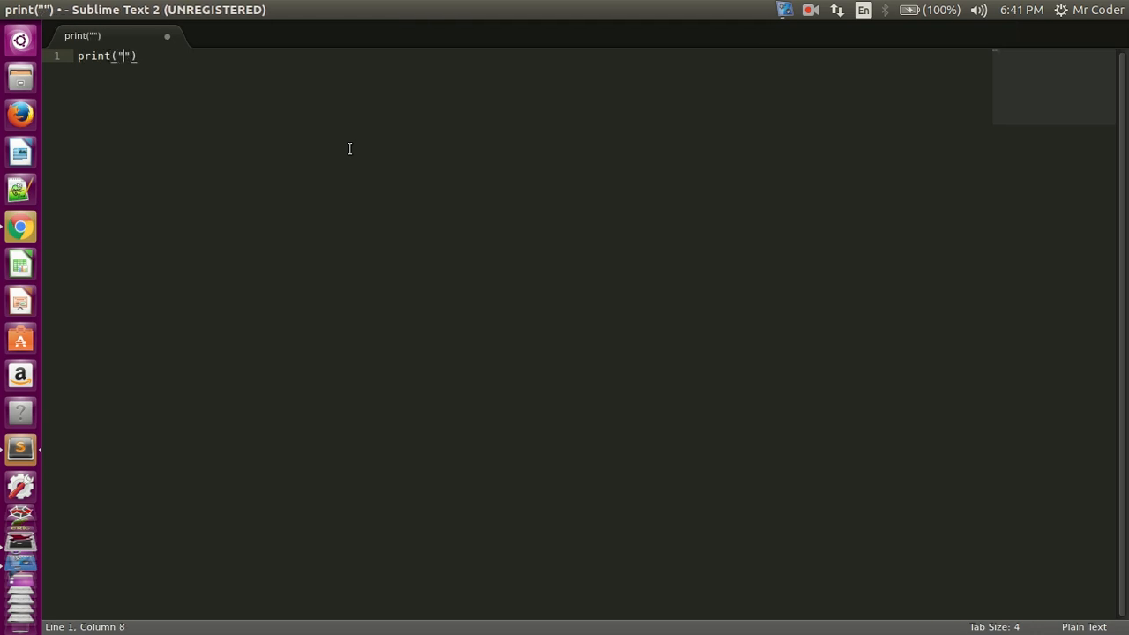
pyautogui.write('Hello Worl')
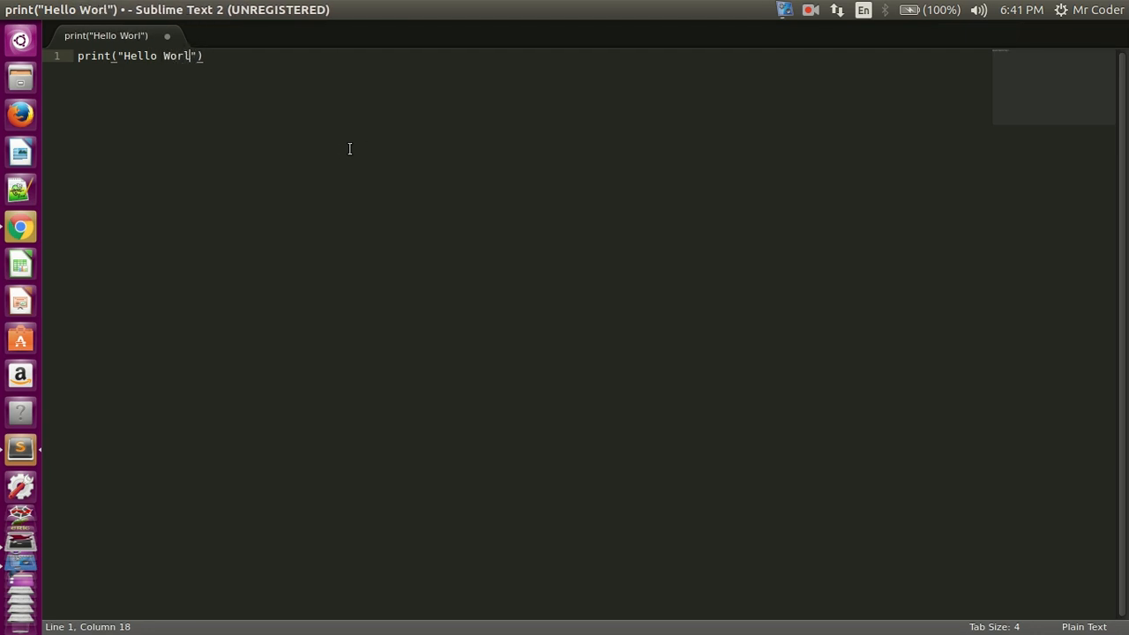
pyautogui.write('d')
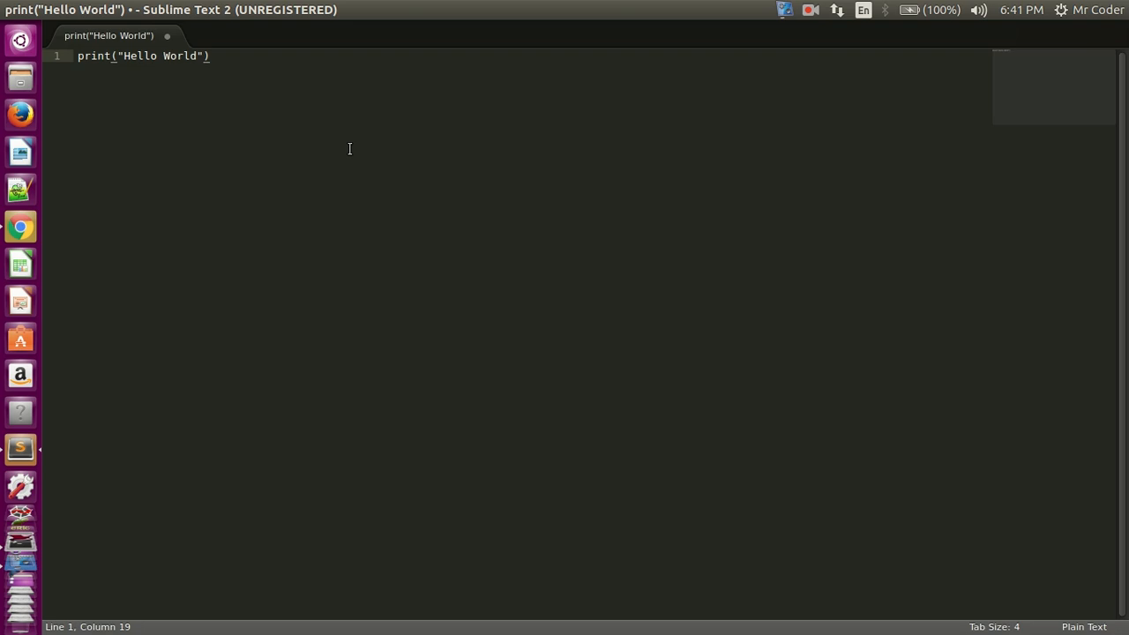
# Save the untitled script as first.py in the Desktop folder
pyautogui.press('ctrl+s')
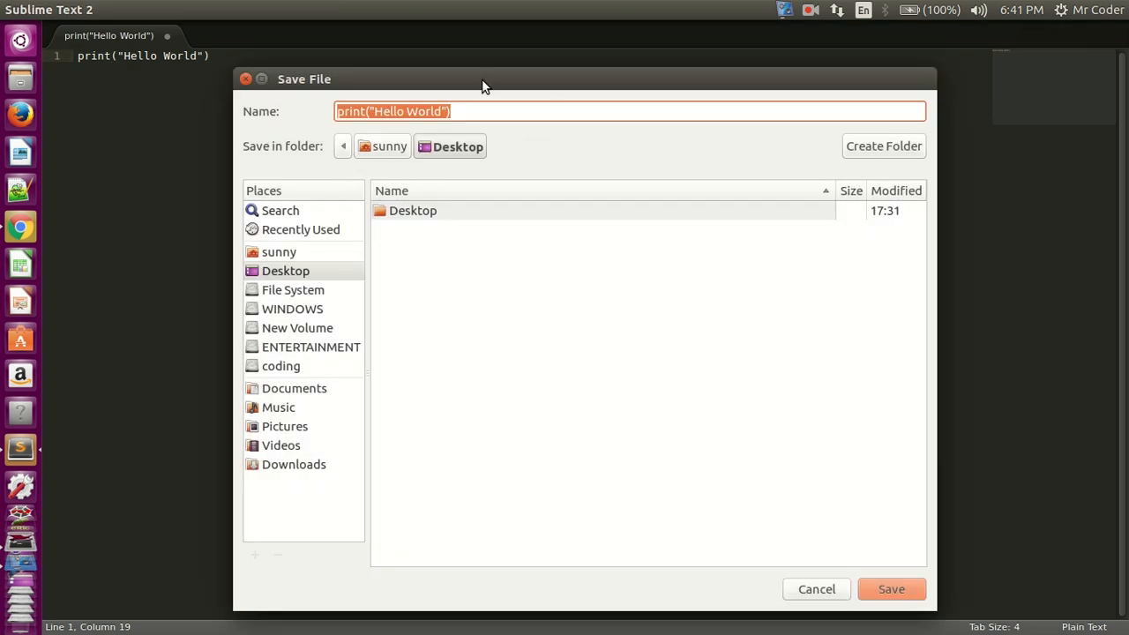
pyautogui.write('fir')
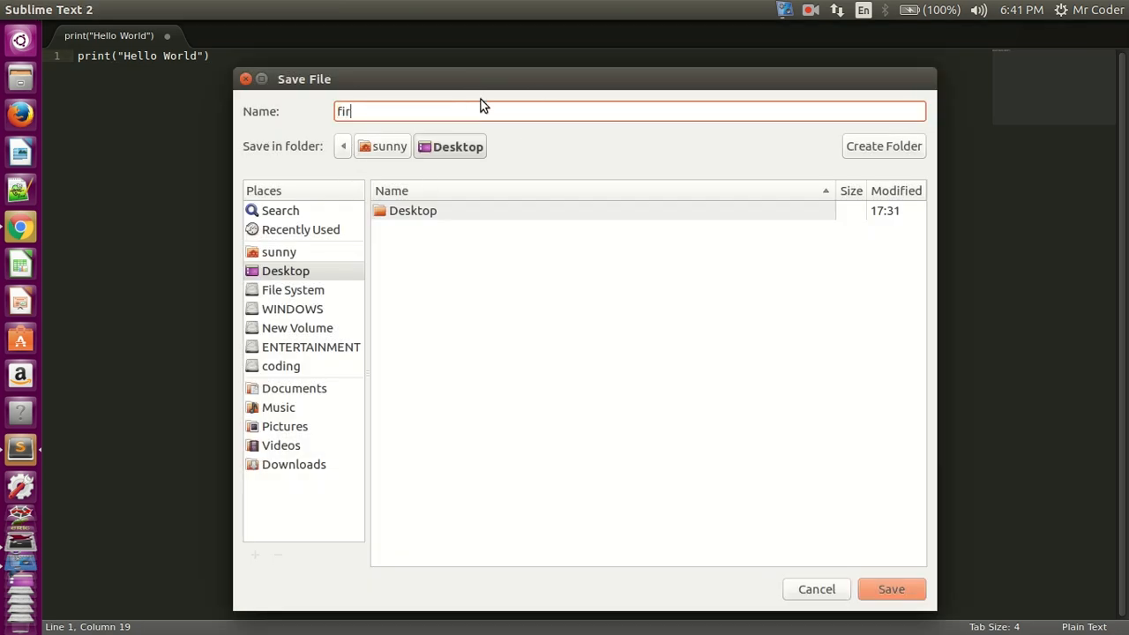
pyautogui.write('st.')
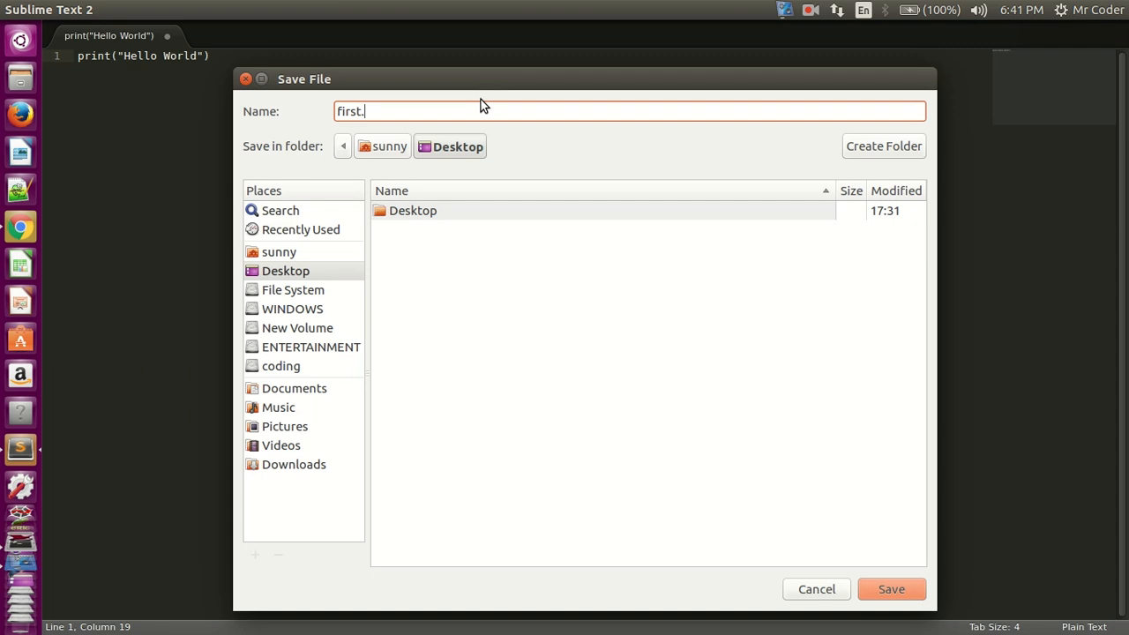
pyautogui.write('py')
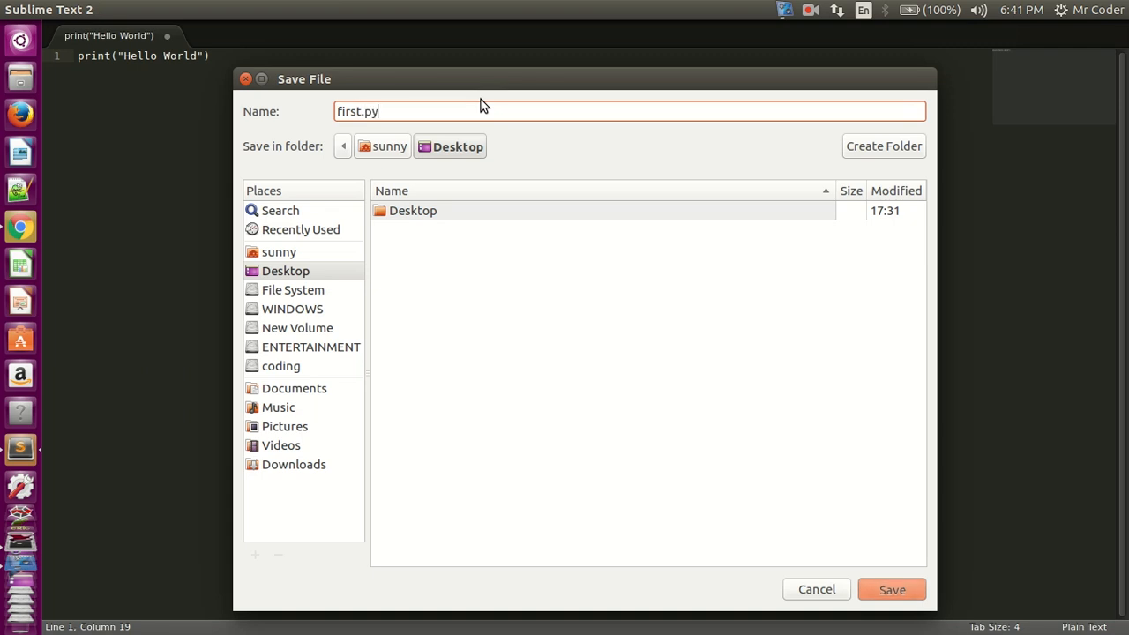
pyautogui.click(891, 589)
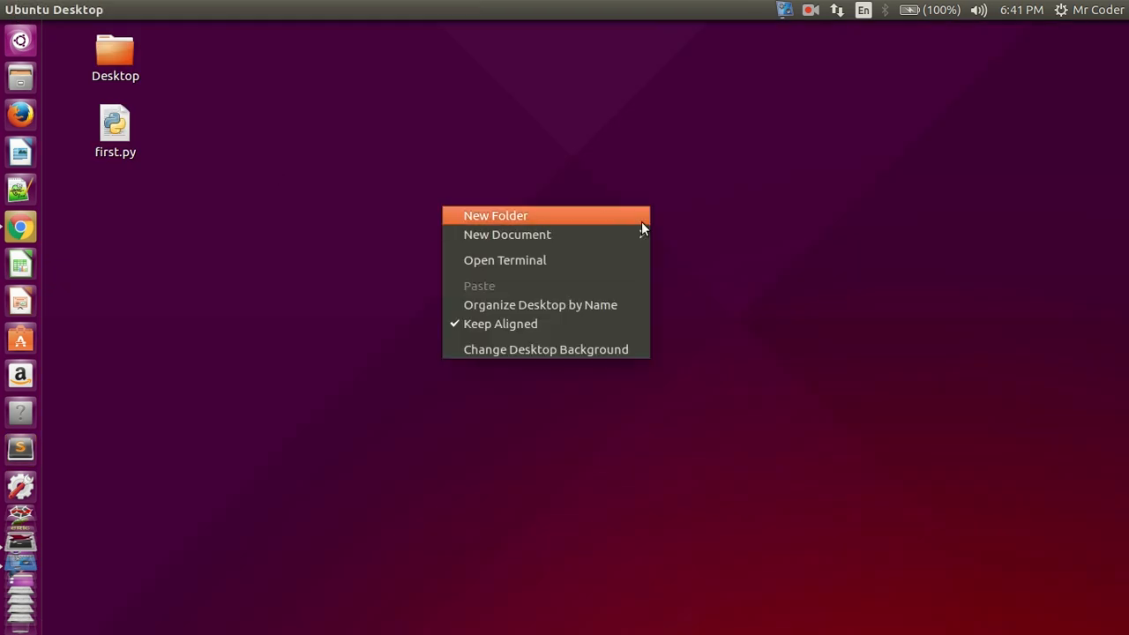
# Start a terminal from the desktop, cd into Desktop and list it with ls to confirm first.py
pyautogui.click(504, 259)
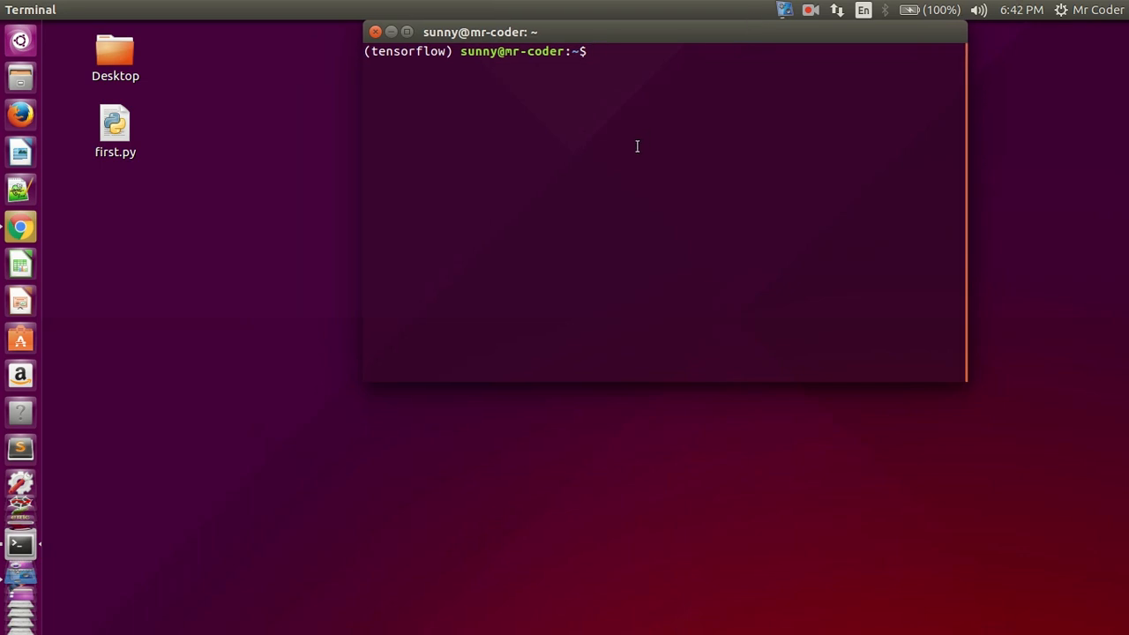
pyautogui.write('cd')
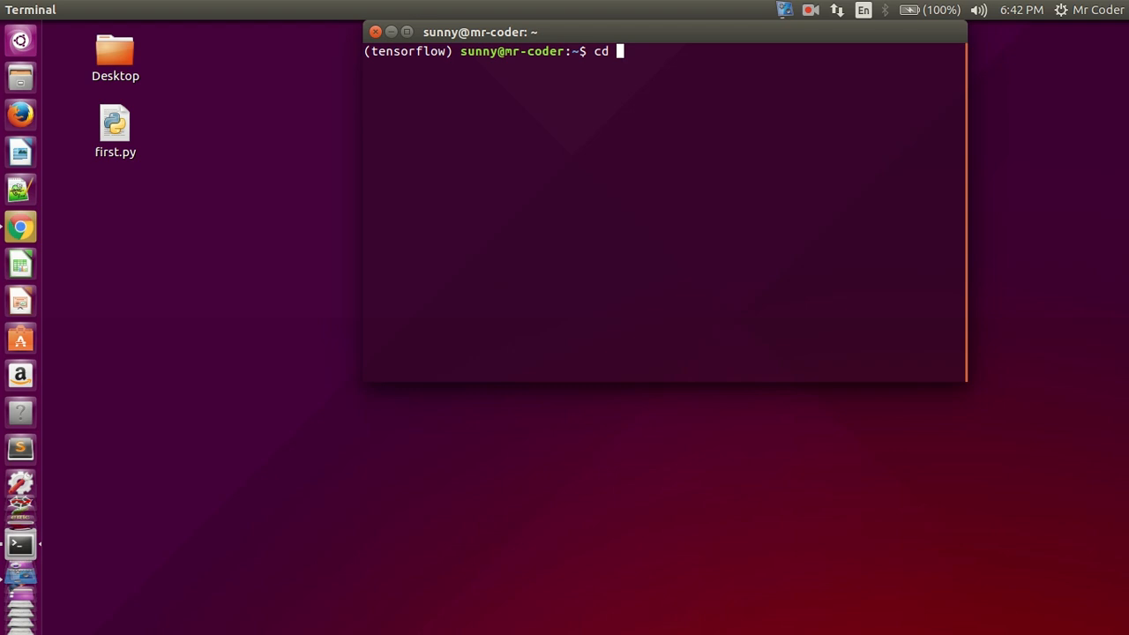
pyautogui.write('D')
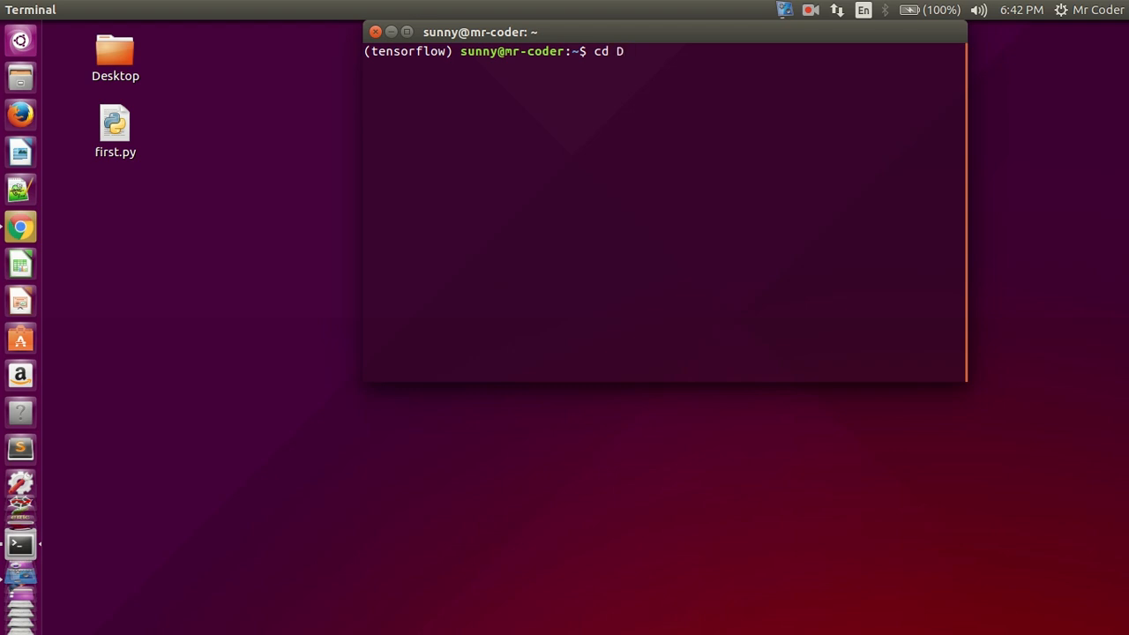
pyautogui.write('esktop')
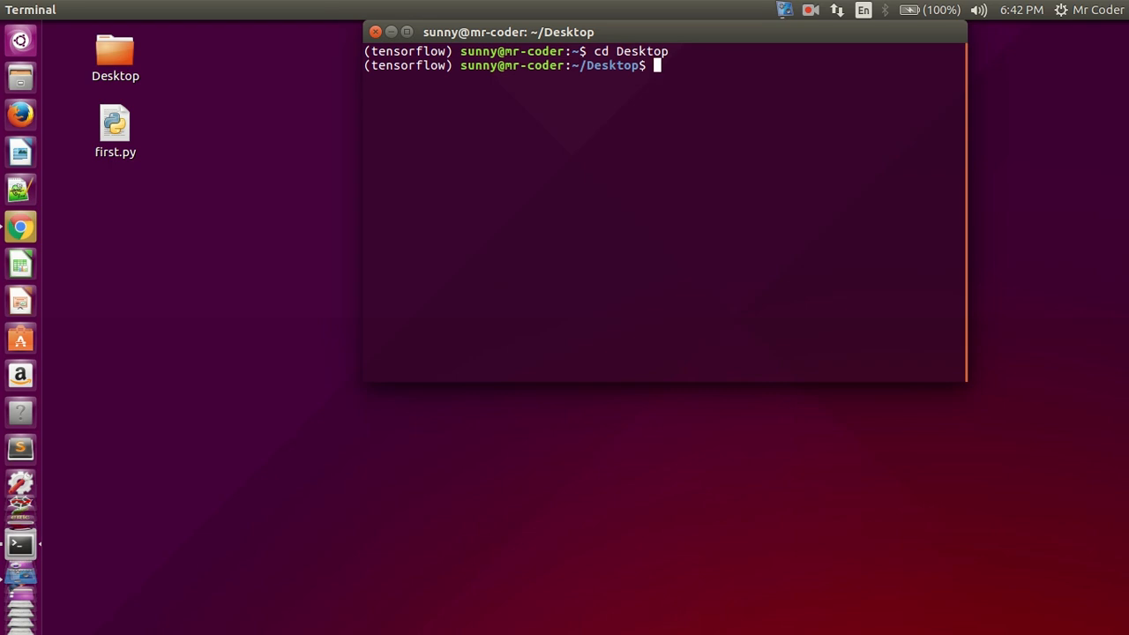
pyautogui.write('ls')
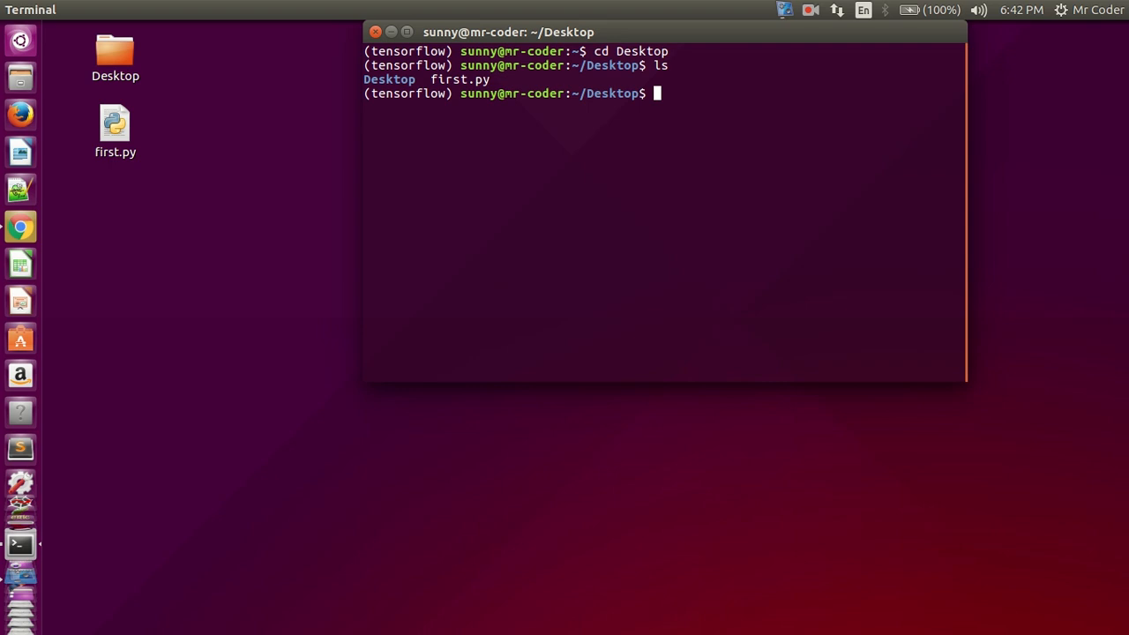
# Begin entering the python first.py command to run the script
pyautogui.write('python')
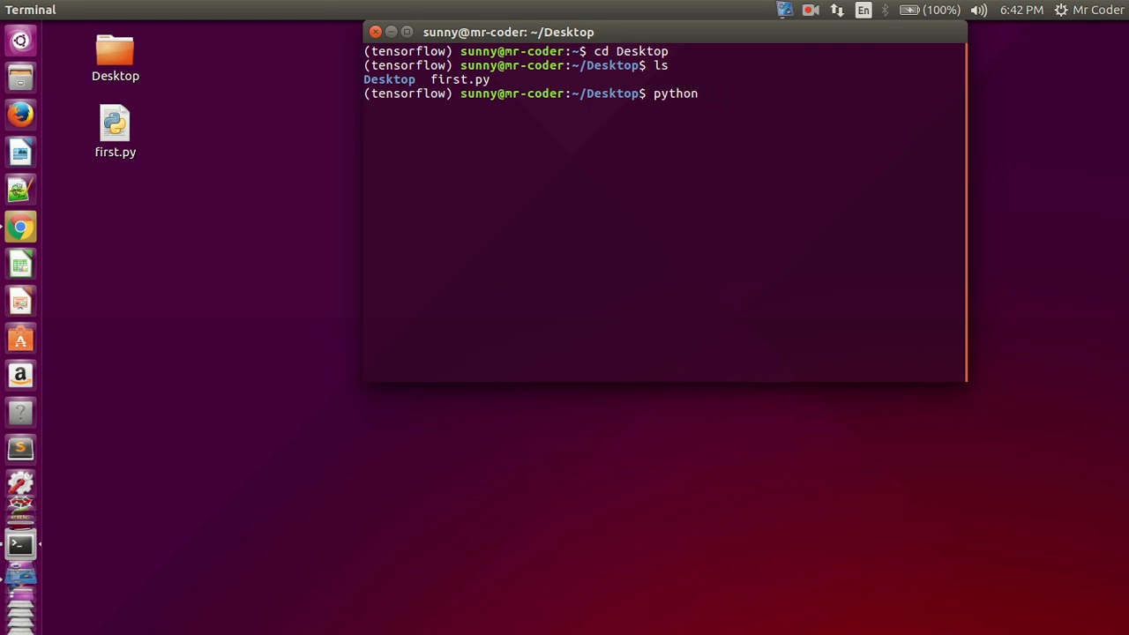
pyautogui.write('firt')
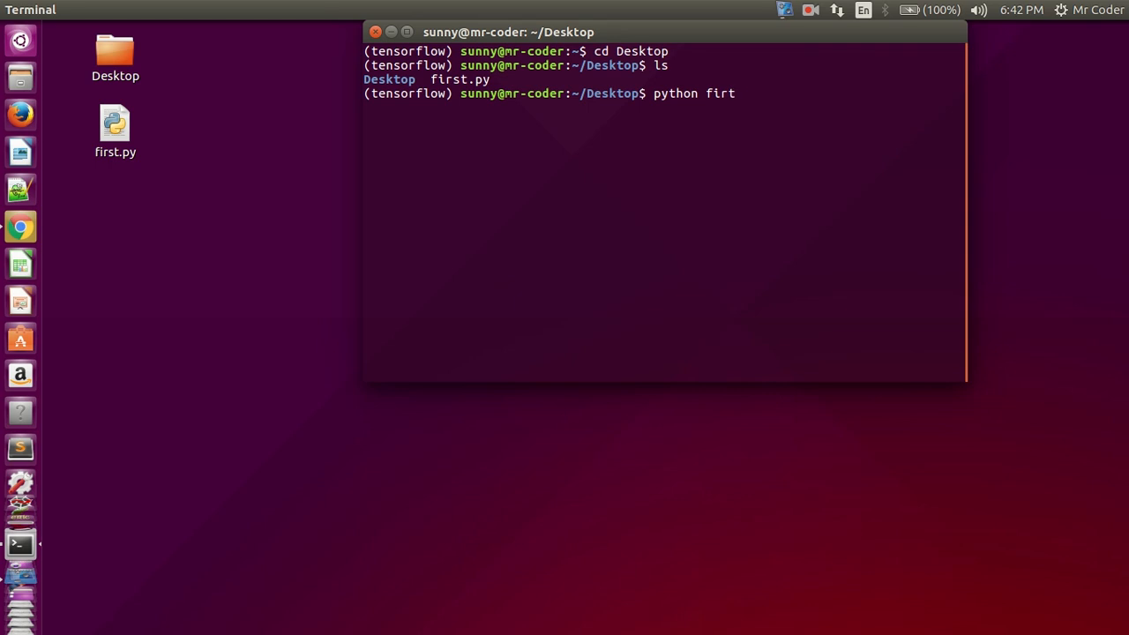